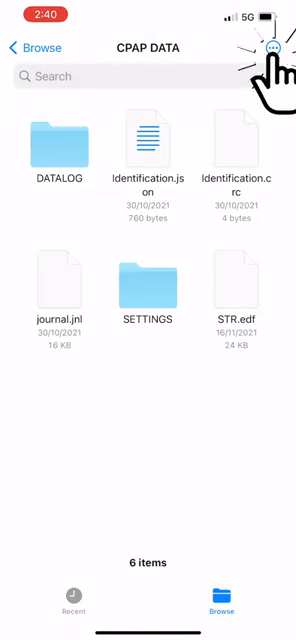
Select all six items in CPAP DATA and compress them into Archive.zip
left_click(272, 48)
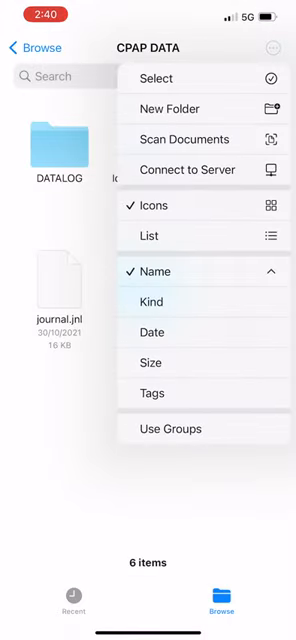
left_click(152, 76)
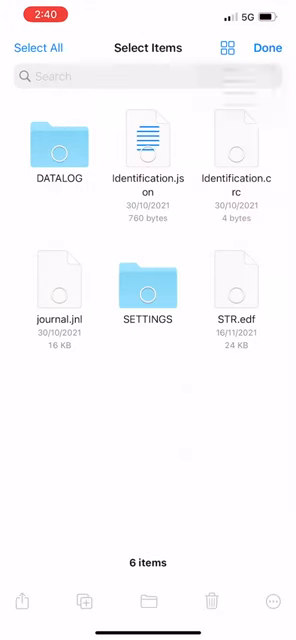
left_click(58, 152)
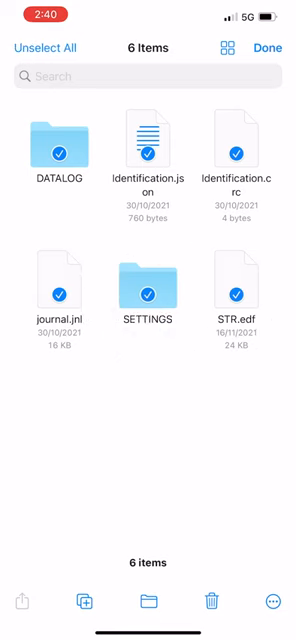
left_click(272, 600)
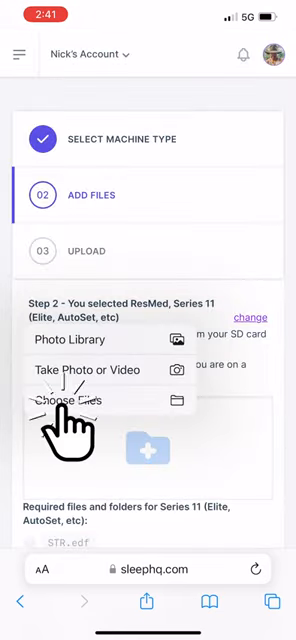
Choose Archive.zip from the phone as the ResMed Series 11 SD card data and begin the upload
left_click(66, 400)
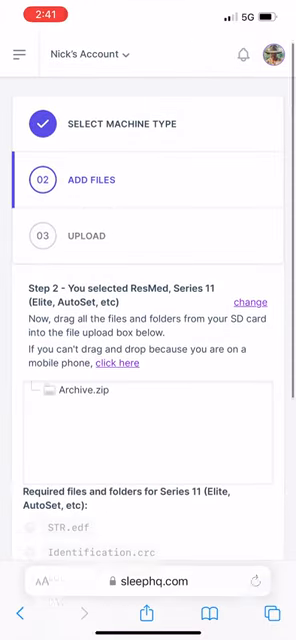
scroll("down", 3)
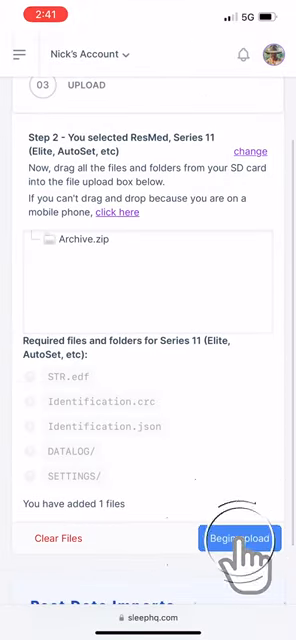
left_click(242, 540)
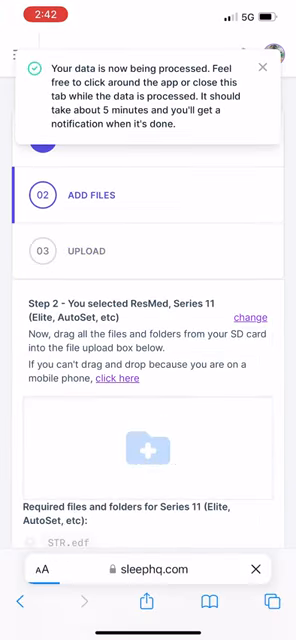